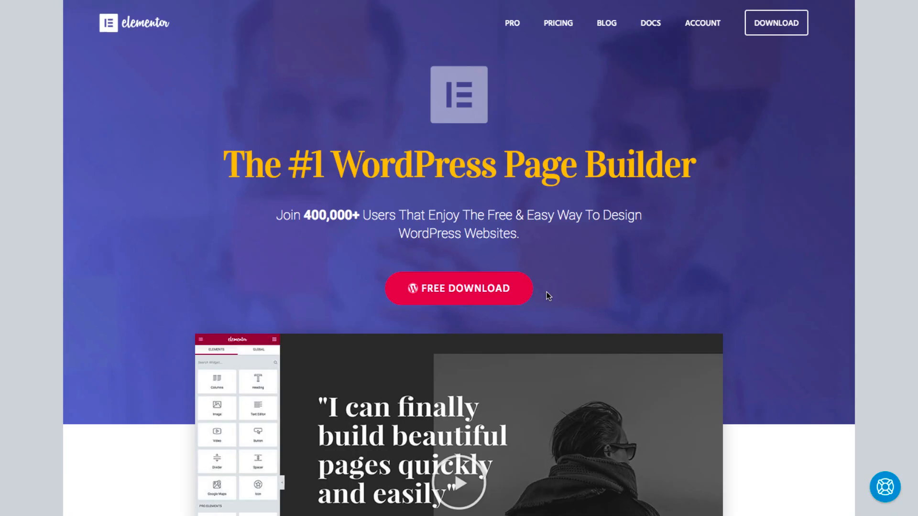
{"action": "left_click", "coordinate": [458, 288]}
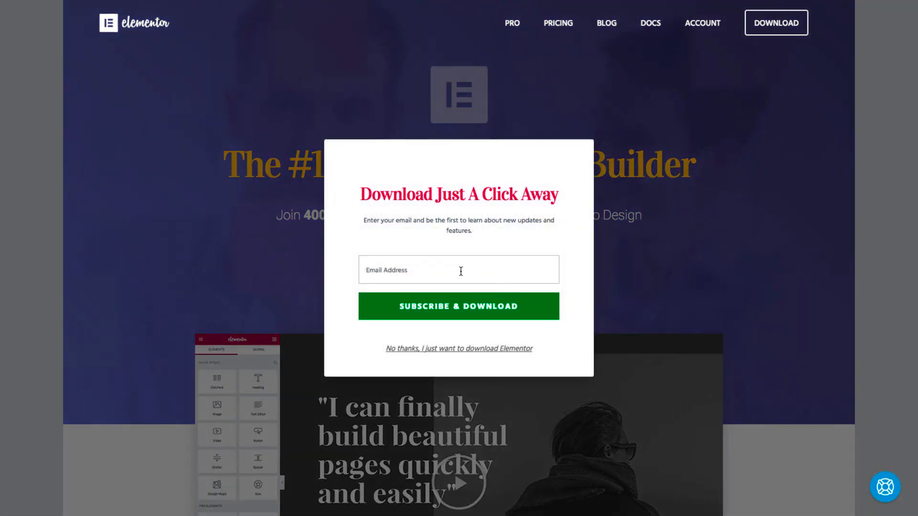
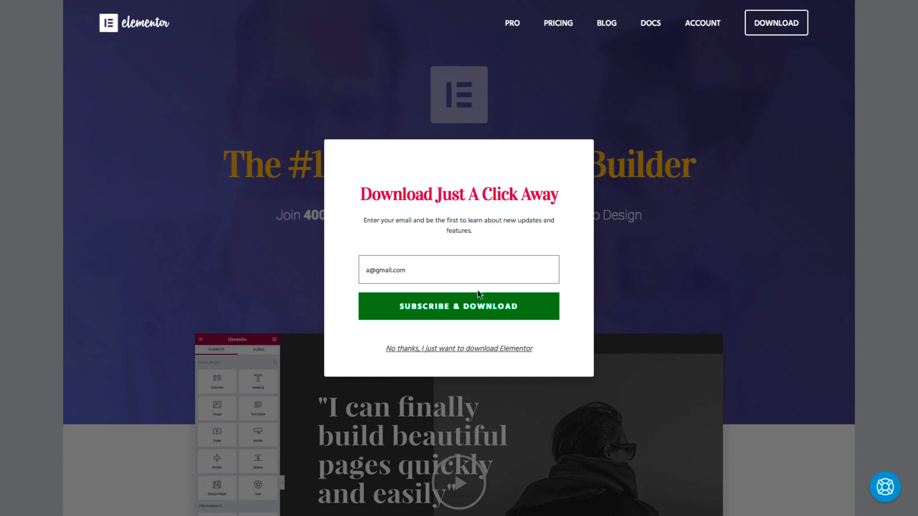
{"action": "left_click", "coordinate": [458, 306]}
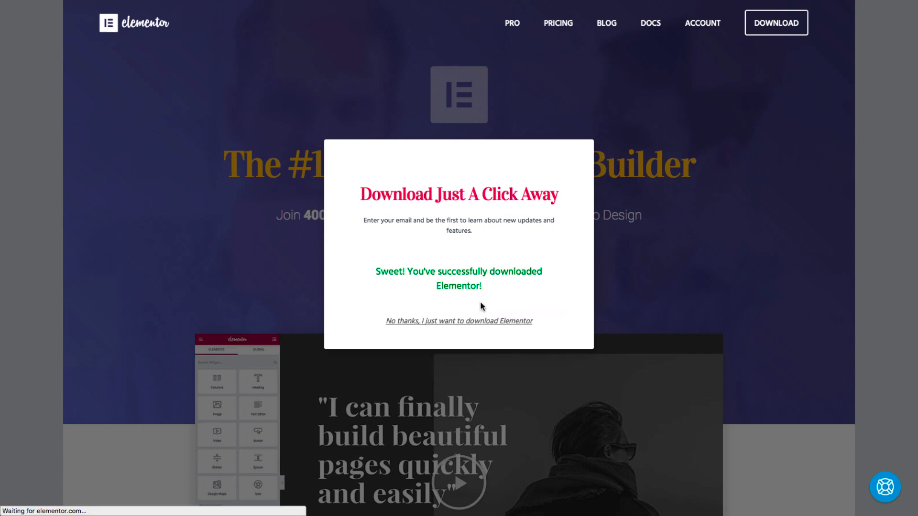
{"action": "left_click", "coordinate": [459, 321]}
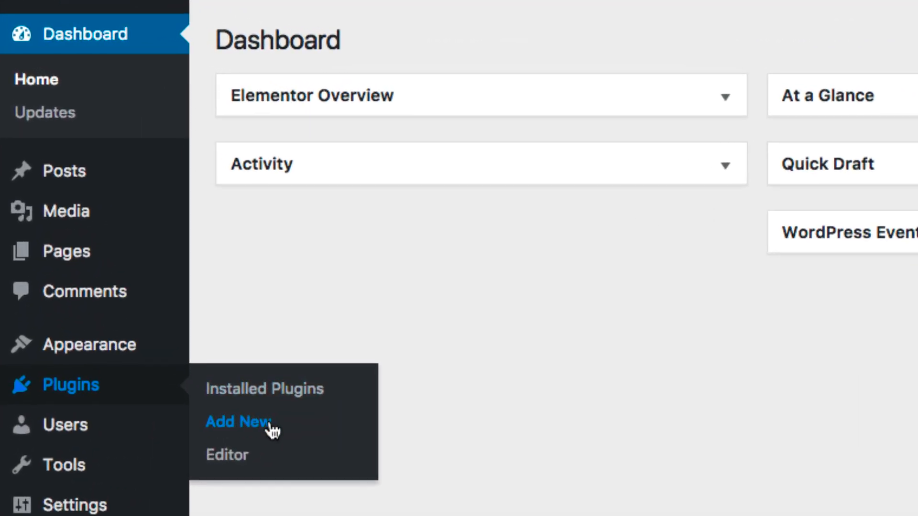
Step: Upload the elementor.1.9.3.zip file through Plugins > Add New > Upload Plugin
{"action": "left_click", "coordinate": [237, 422]}
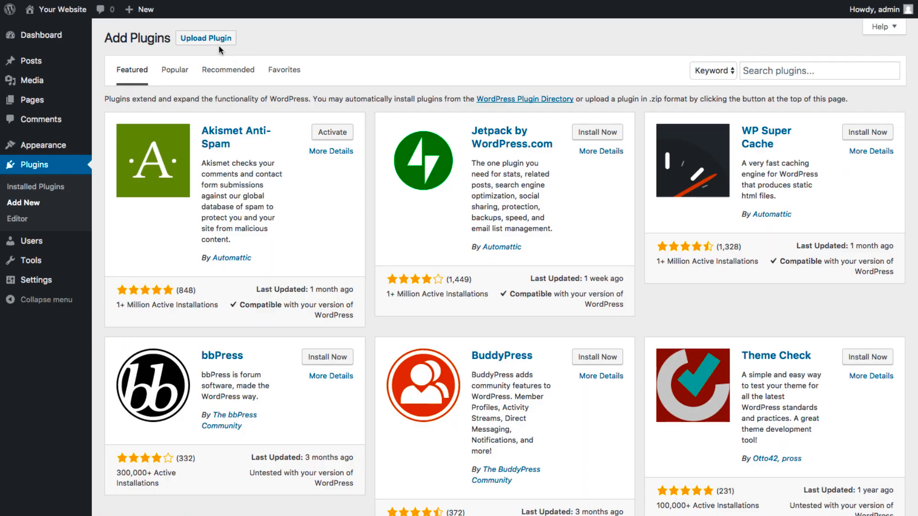
{"action": "left_click", "coordinate": [206, 39]}
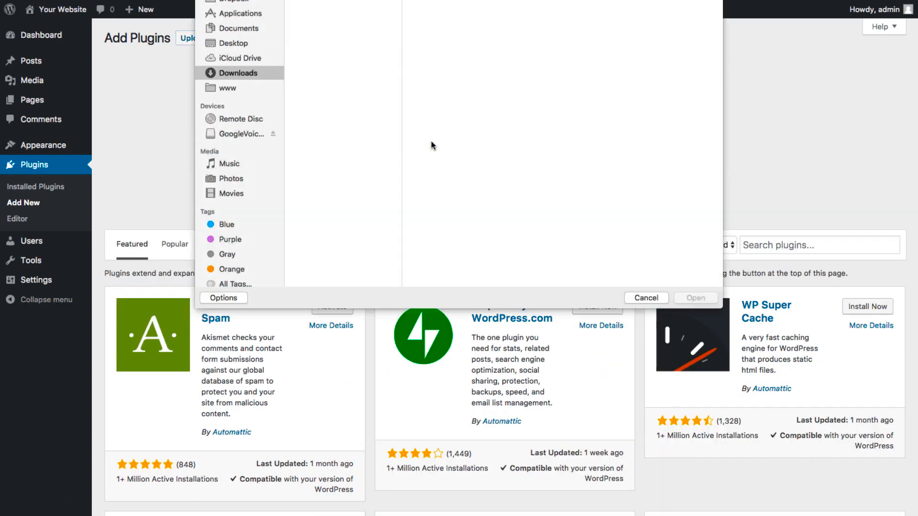
{"action": "left_click", "coordinate": [343, 51]}
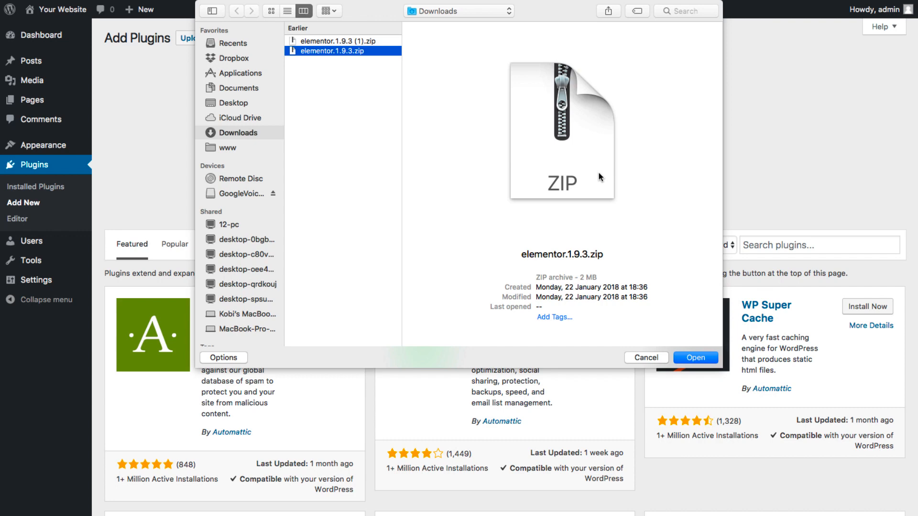
{"action": "left_click", "coordinate": [696, 357]}
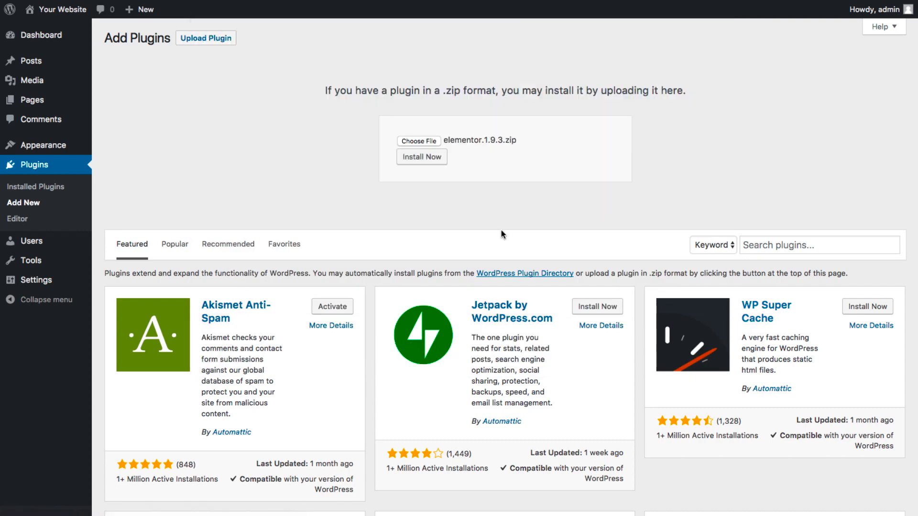
Step: Install the uploaded Elementor plugin and activate it on the site
{"action": "left_click", "coordinate": [422, 157]}
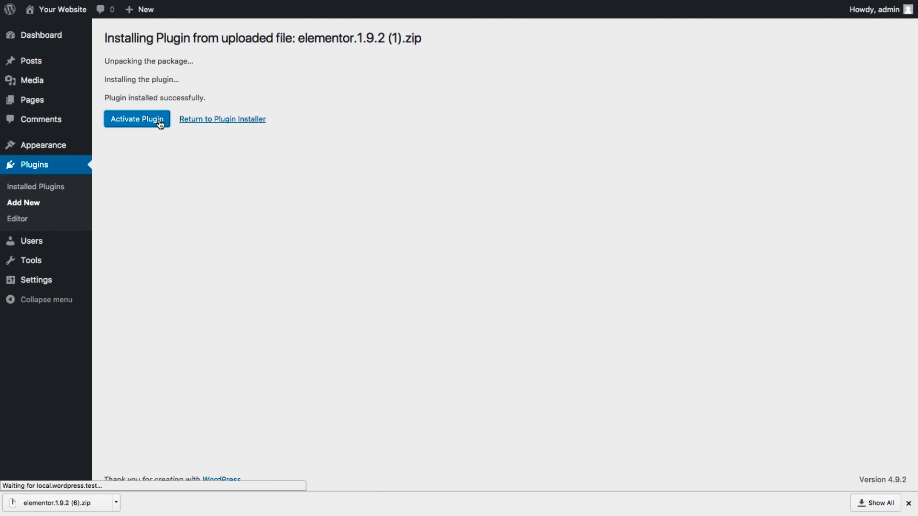
{"action": "left_click", "coordinate": [137, 118]}
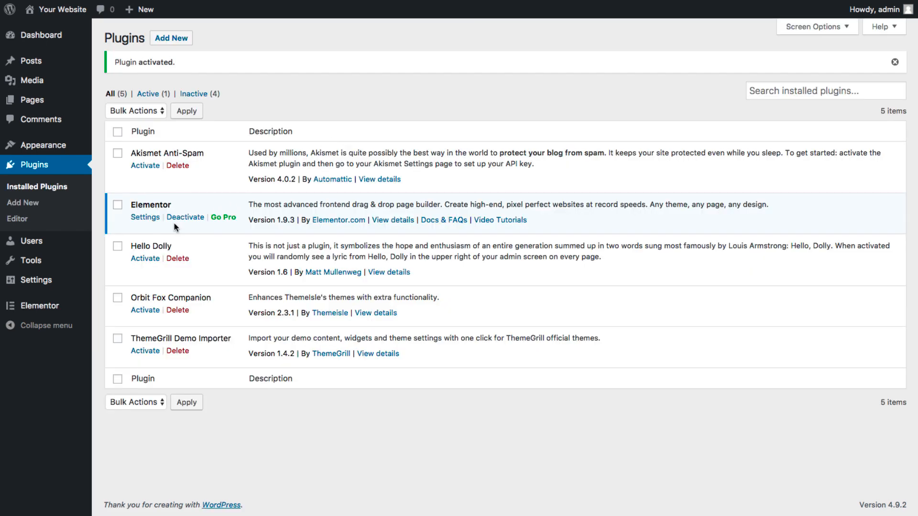
Step: Search the plugin directory for 'elementor' and activate Elementor Page Builder, then return to the dashboard
{"action": "left_click", "coordinate": [41, 35]}
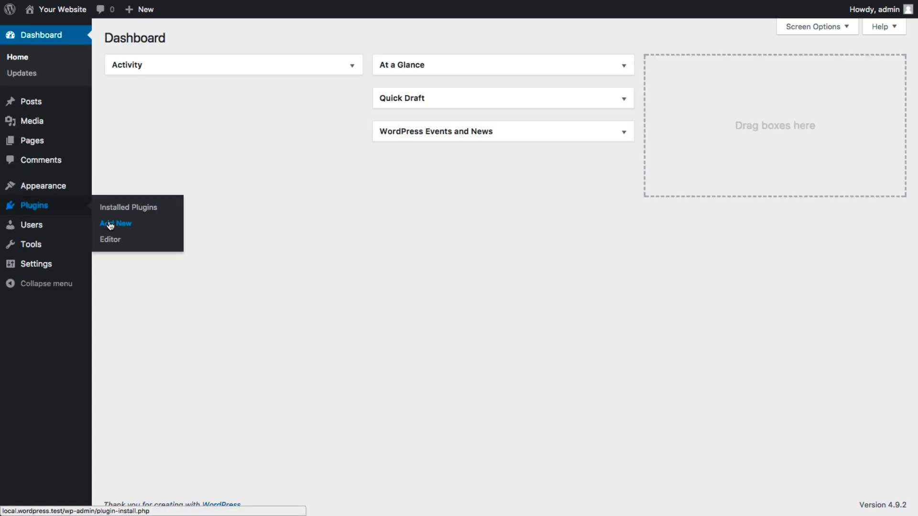
{"action": "left_click", "coordinate": [116, 224]}
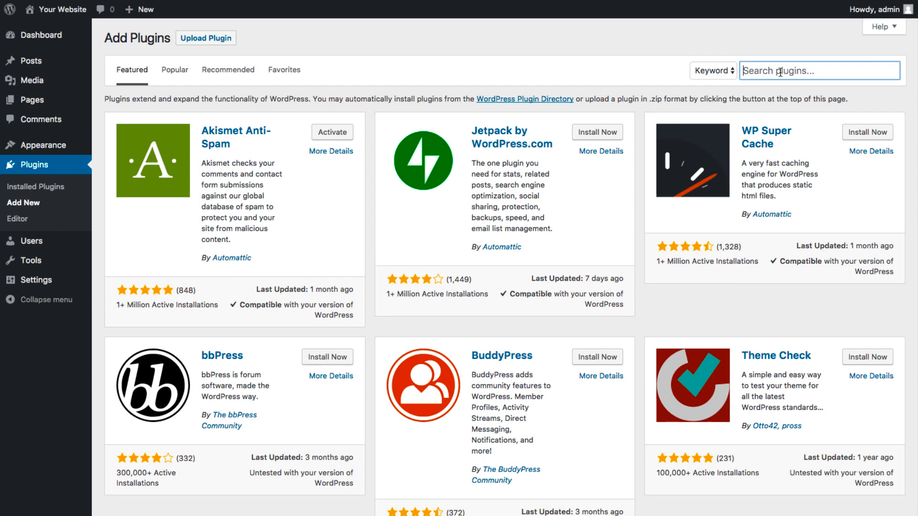
{"action": "type", "text": "elementor"}
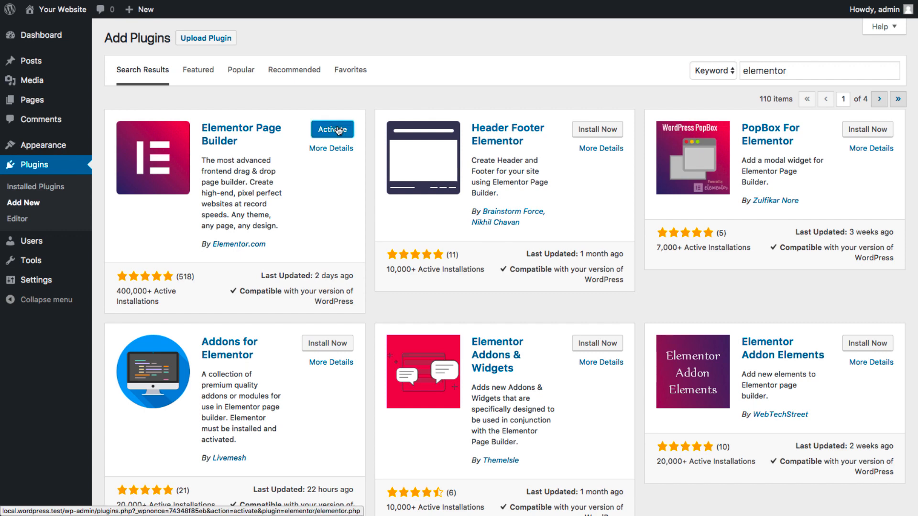
{"action": "left_click", "coordinate": [331, 129]}
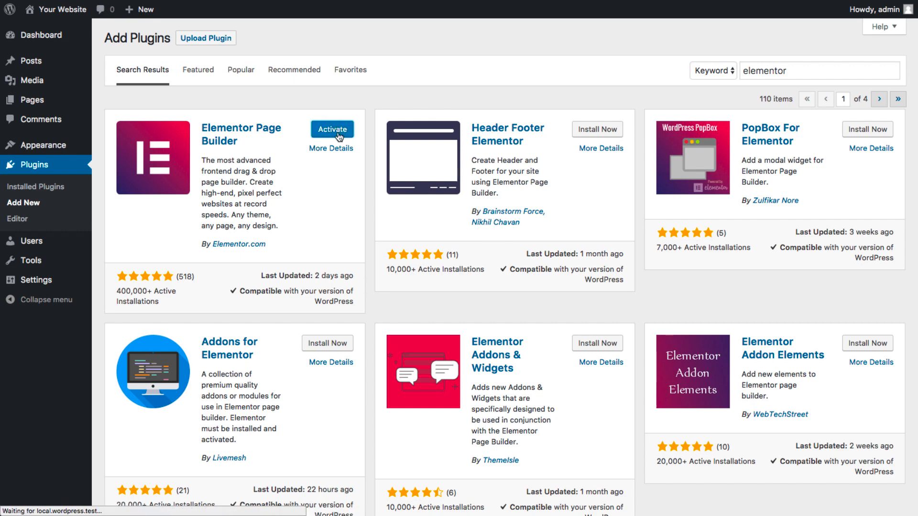
{"action": "left_click", "coordinate": [332, 129]}
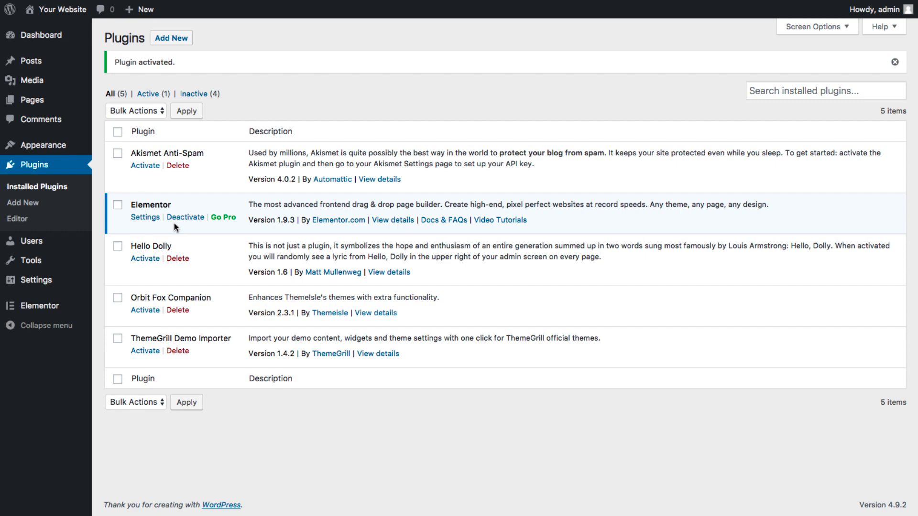
{"action": "left_click", "coordinate": [41, 35]}
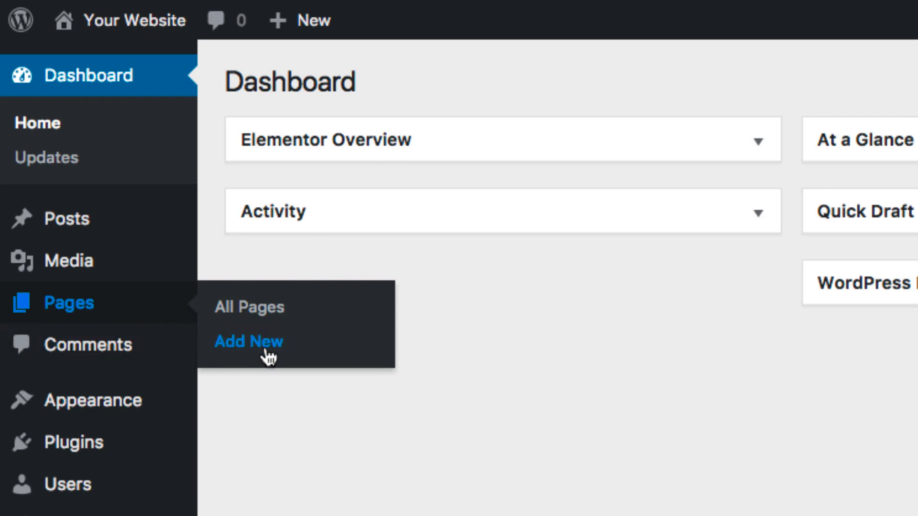
Step: Add a new page titled 'Your Page' and open it with Edit with Elementor
{"action": "left_click", "coordinate": [248, 341]}
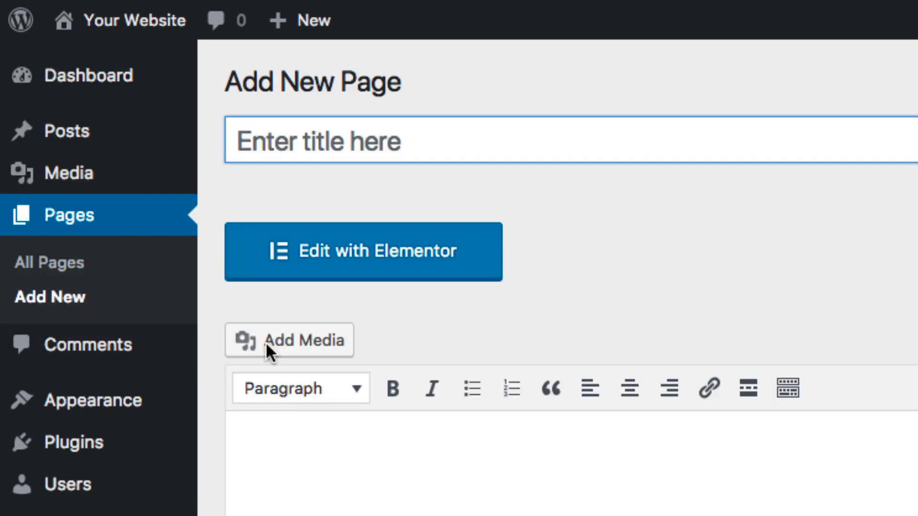
{"action": "type", "text": "Your Page"}
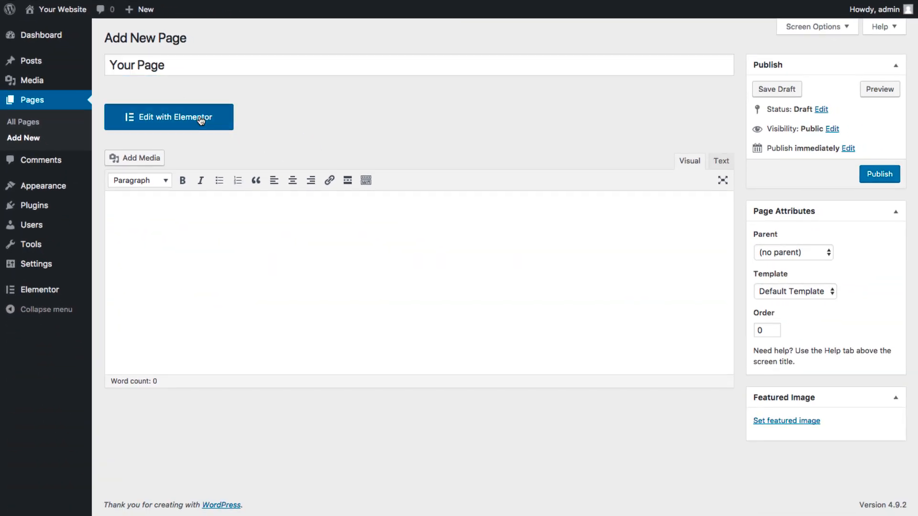
{"action": "left_click", "coordinate": [168, 117]}
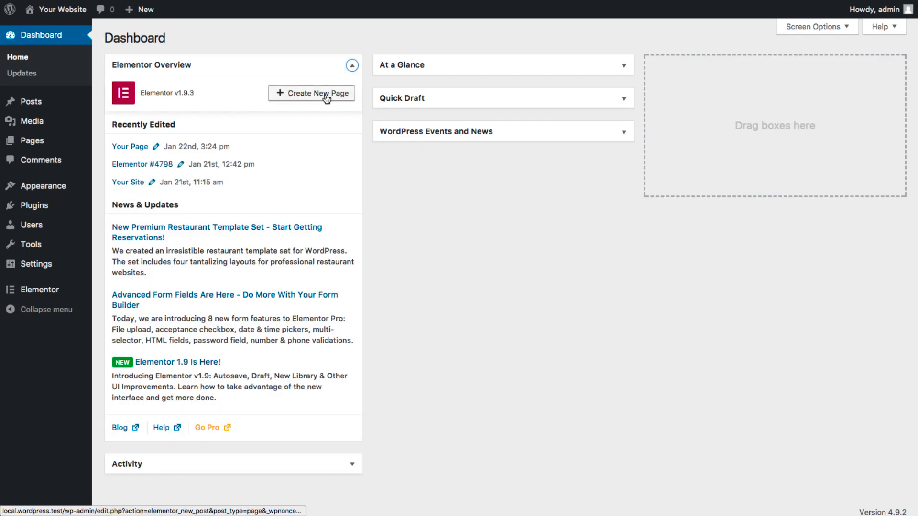
Step: Launch the Elementor editor via Create New Page in the dashboard's Elementor Overview box
{"action": "left_click", "coordinate": [312, 93]}
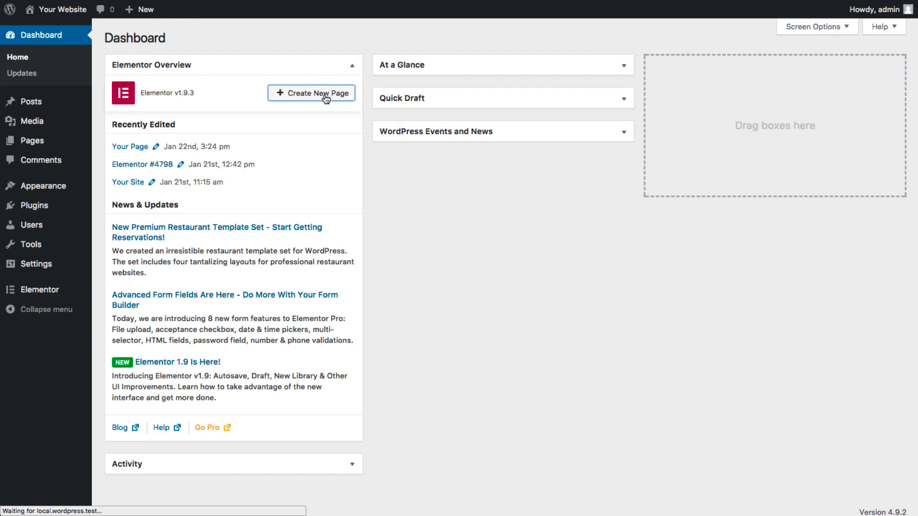
{"action": "left_click", "coordinate": [312, 93]}
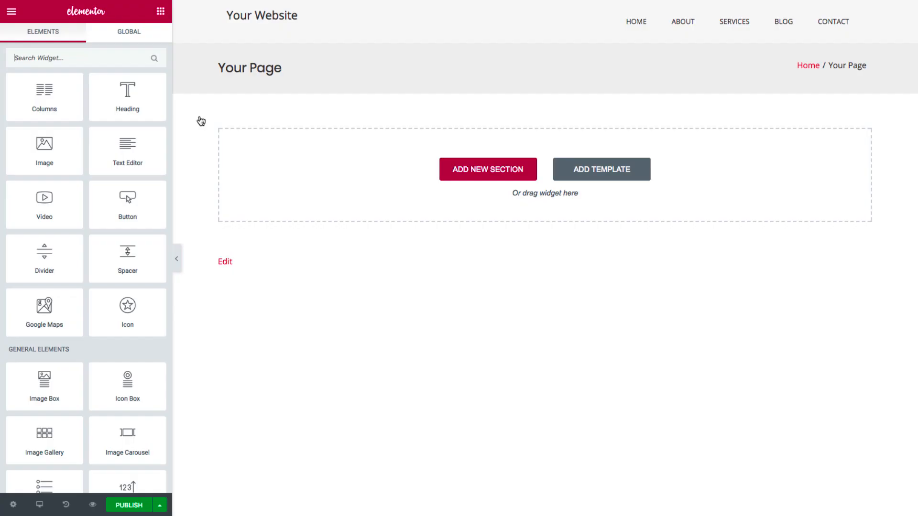